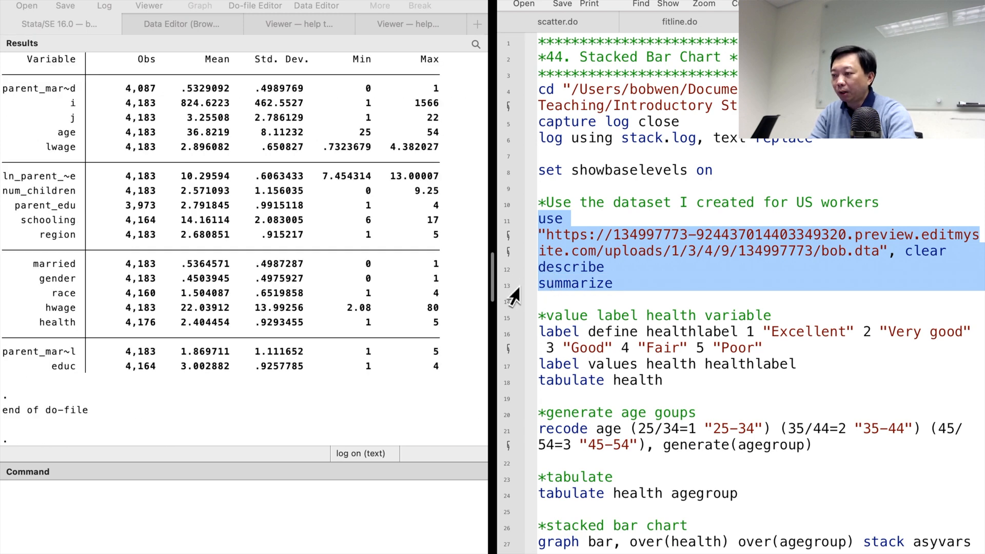
- Run the label values and tabulate health lines to show the Excellent-to-Poor frequency table
click(653, 314)
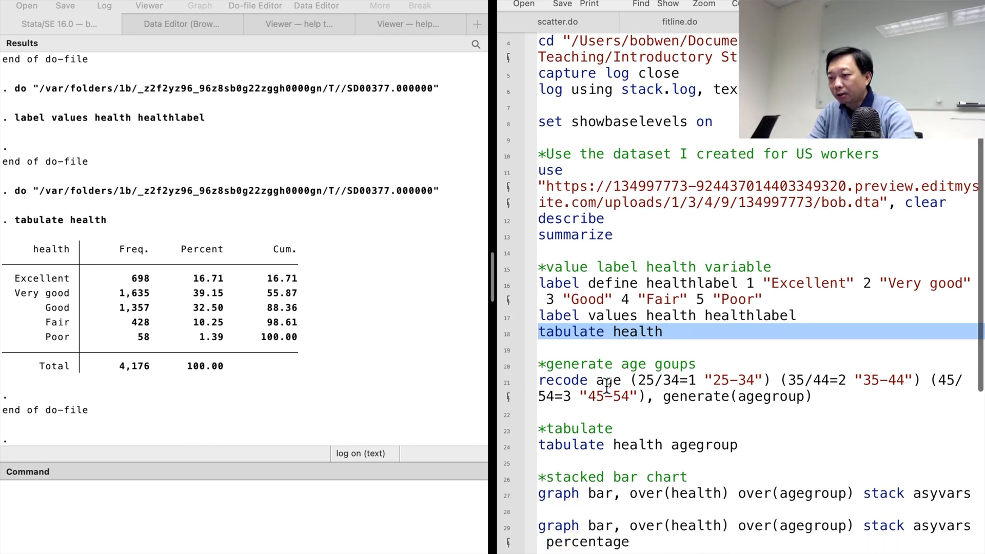
- Run the recode into 25-34, 35-44, 45-54 age groups and tabulate health by agegroup
click(617, 364)
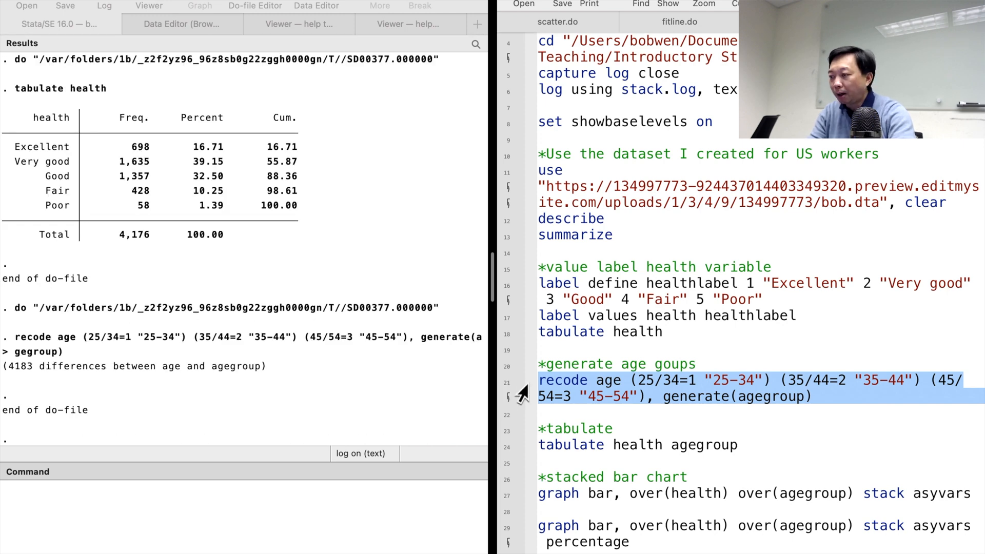
mouse_move(509, 431)
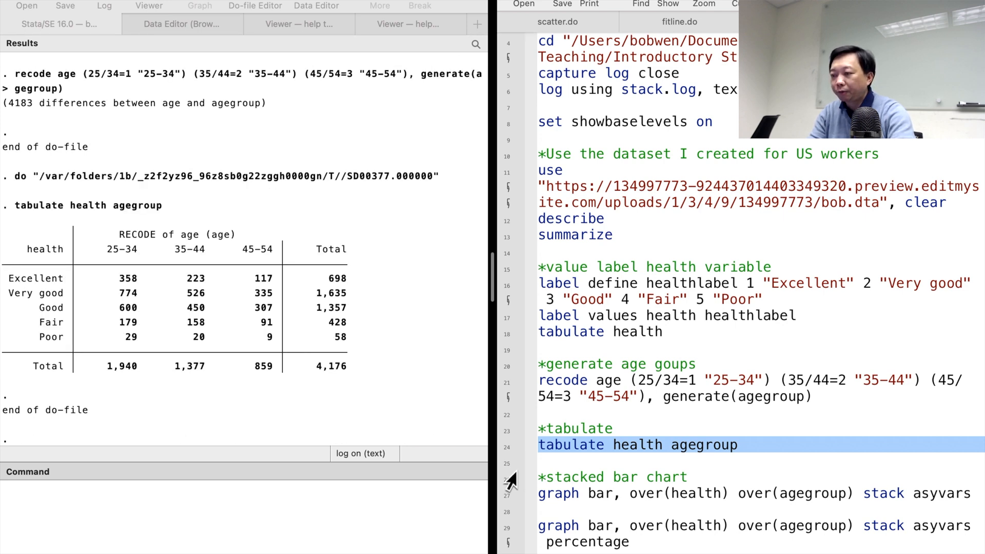
- Scroll the do-file to the graph bar, over(health) over(agegroup) stack asyvars section
scroll(down, 3)
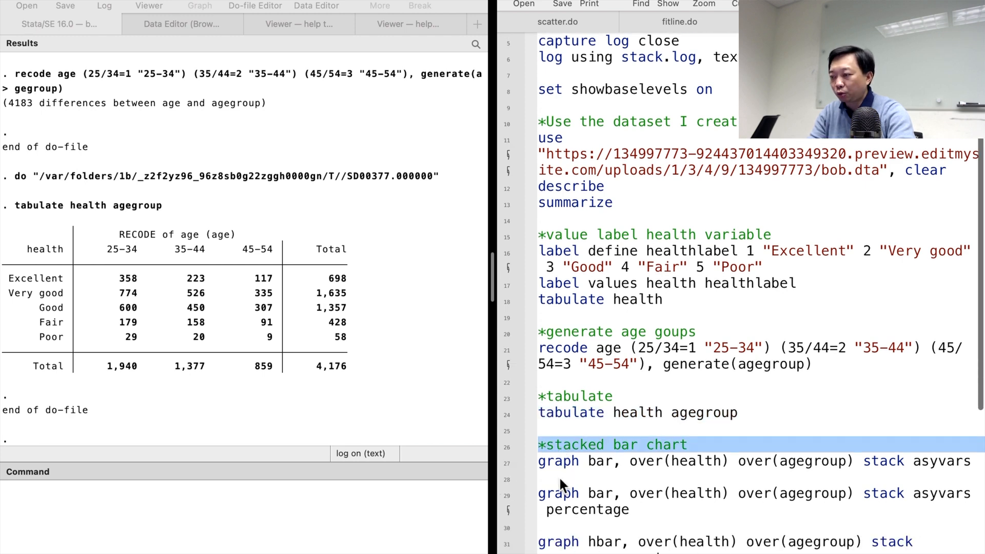
scroll(down, 3)
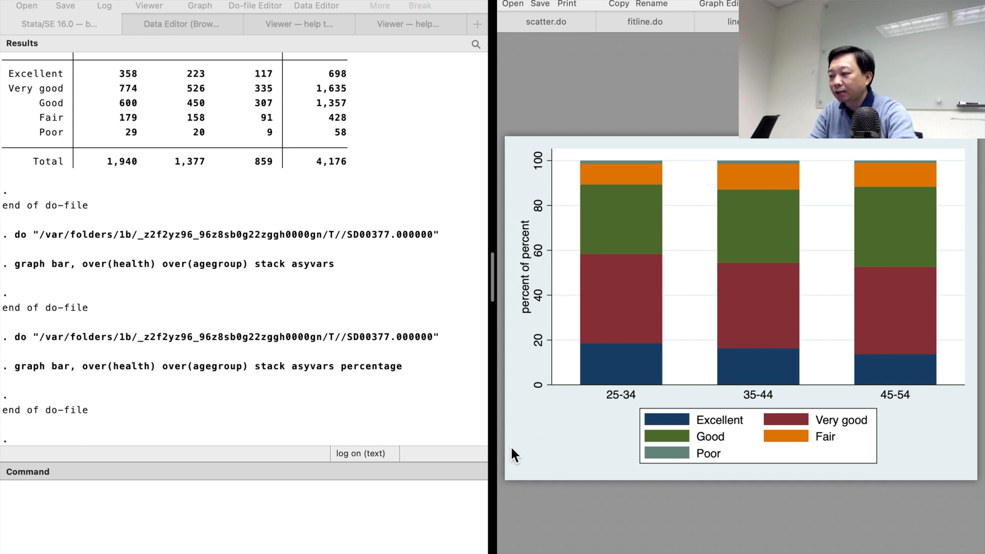
mouse_move(531, 424)
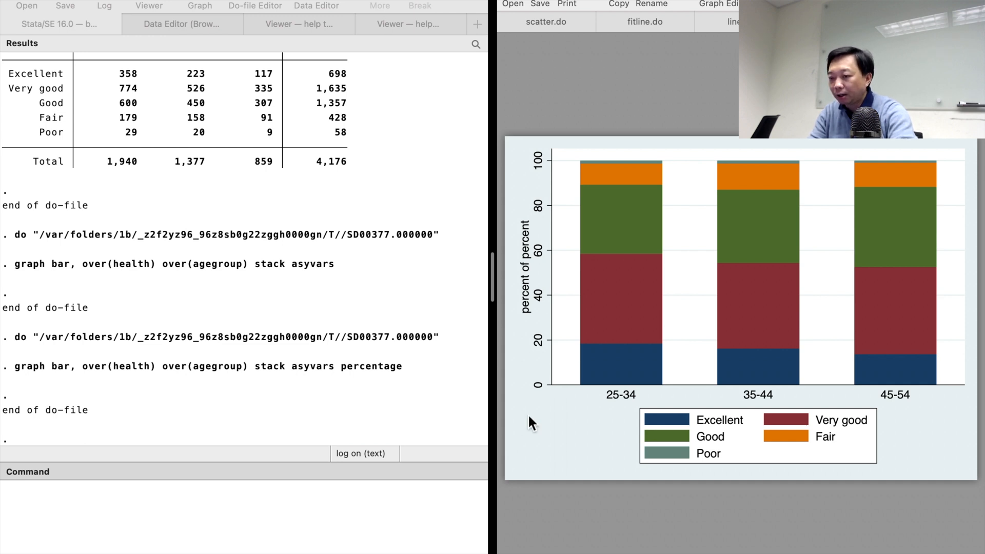